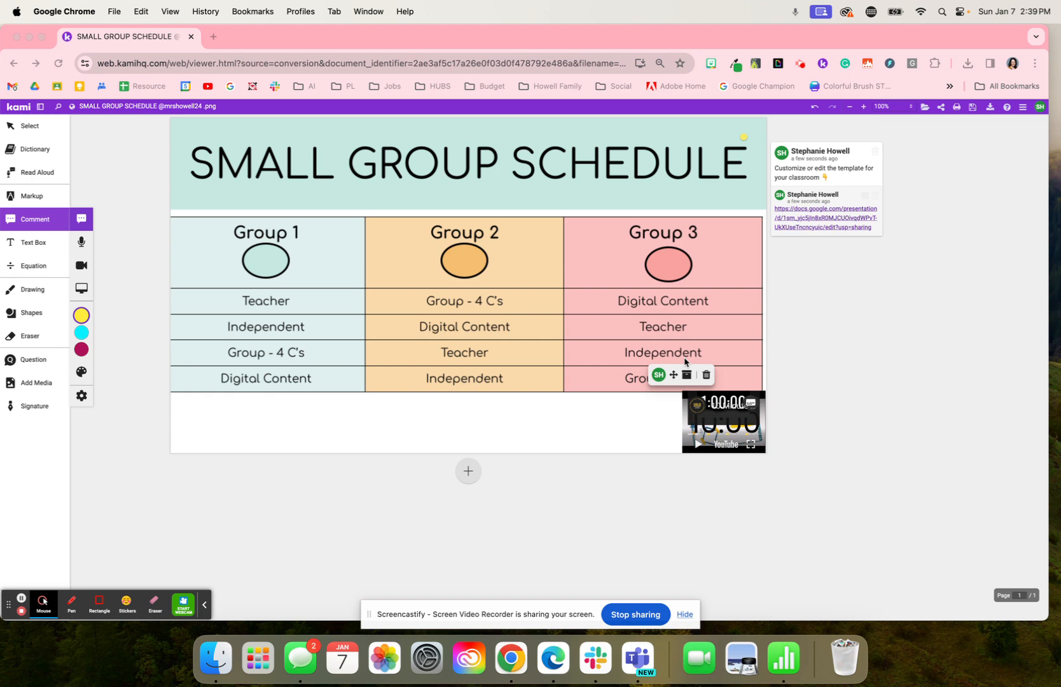
mouse_move(313, 342)
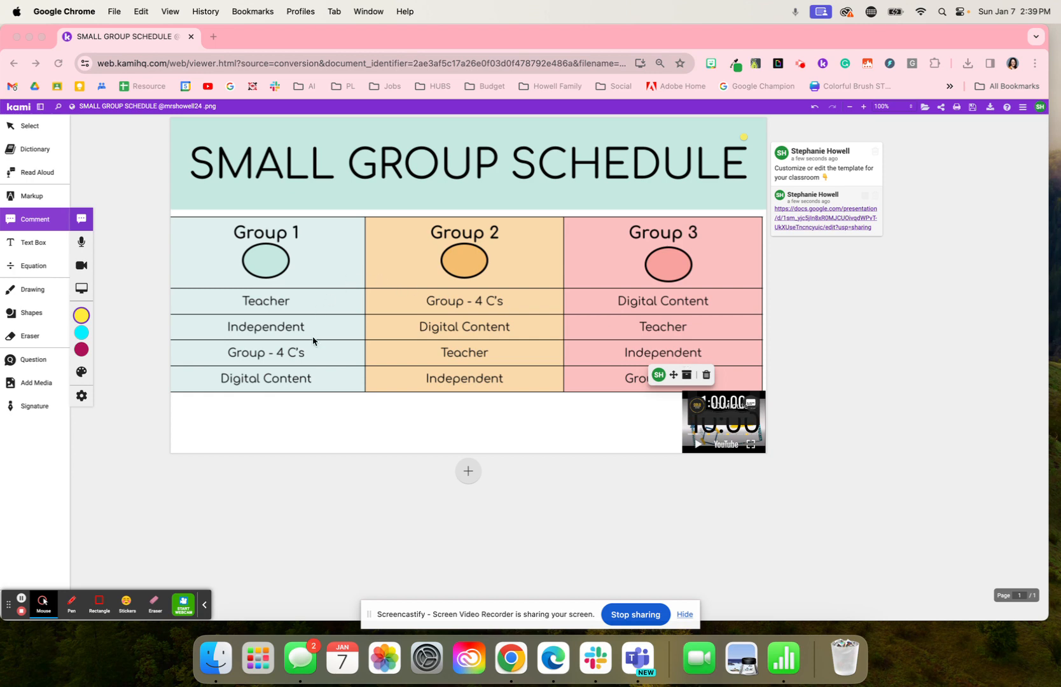
mouse_move(252, 369)
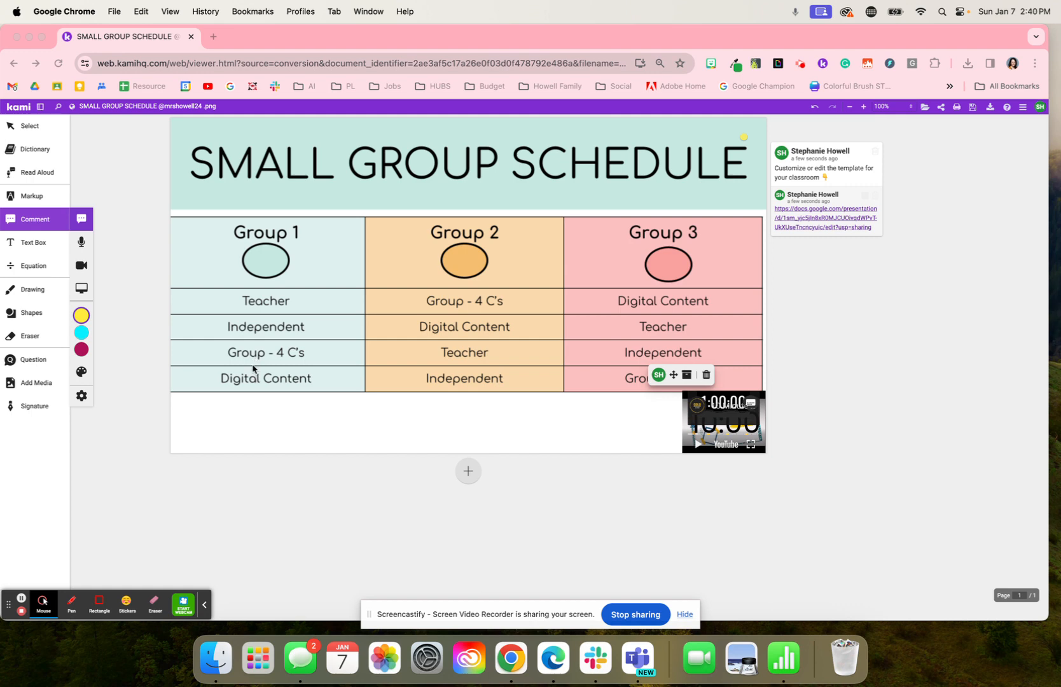
mouse_move(278, 271)
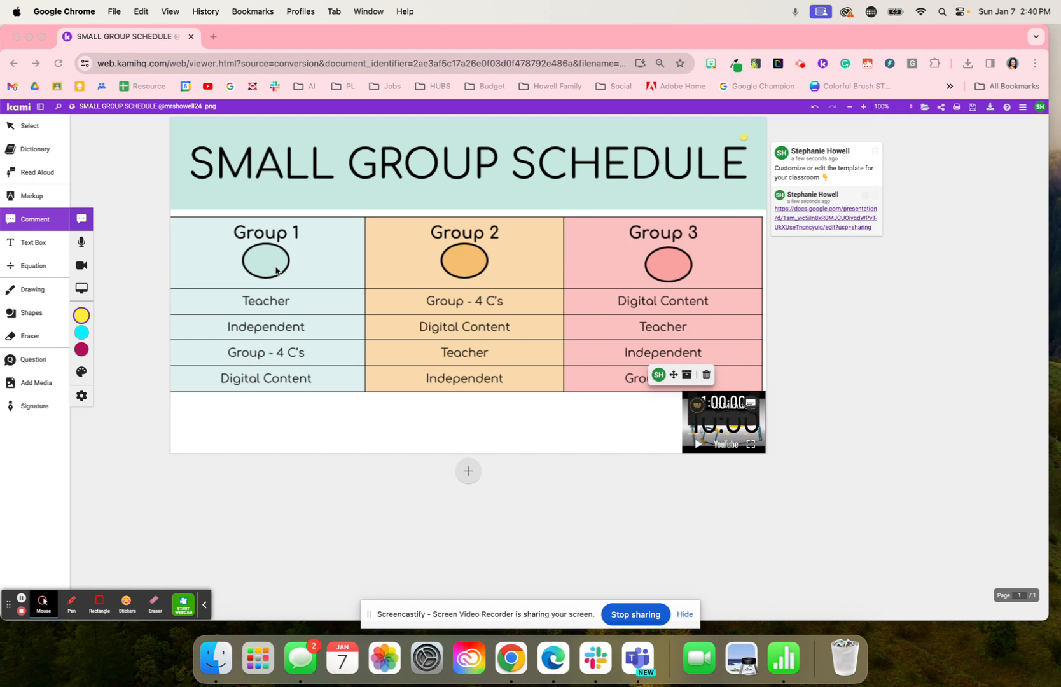
mouse_move(248, 312)
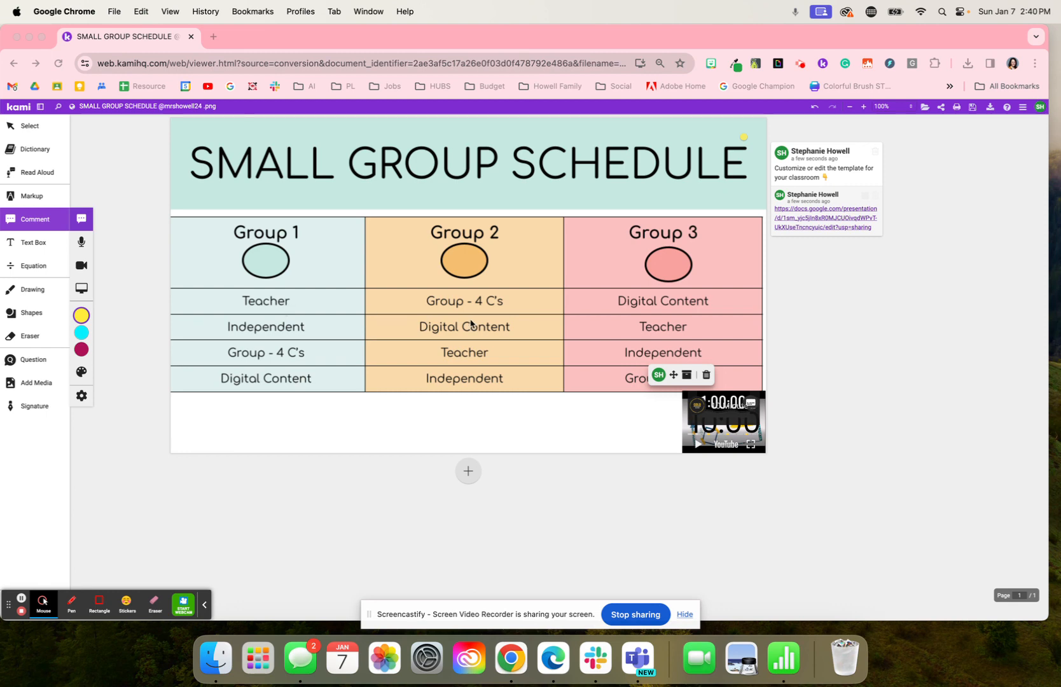
mouse_move(467, 313)
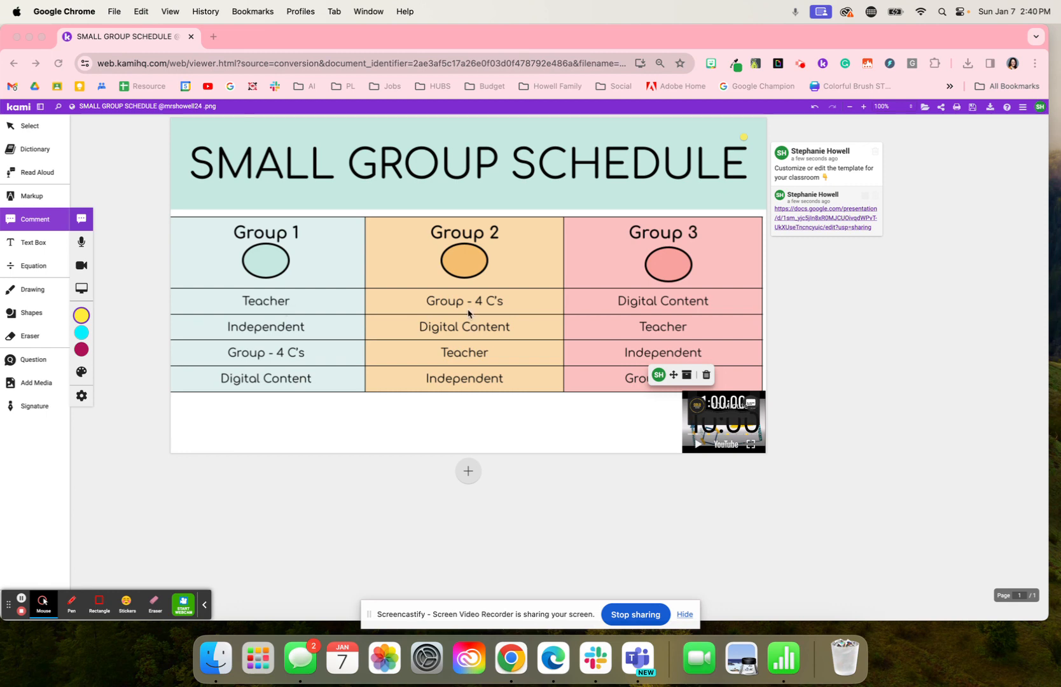
mouse_move(650, 310)
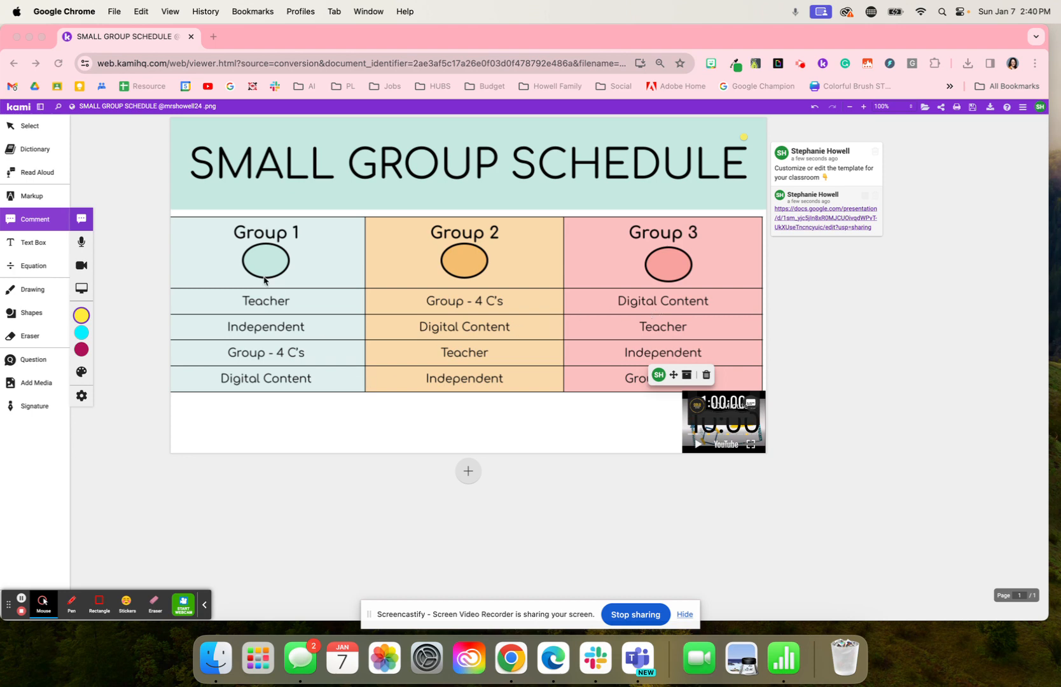
mouse_move(260, 298)
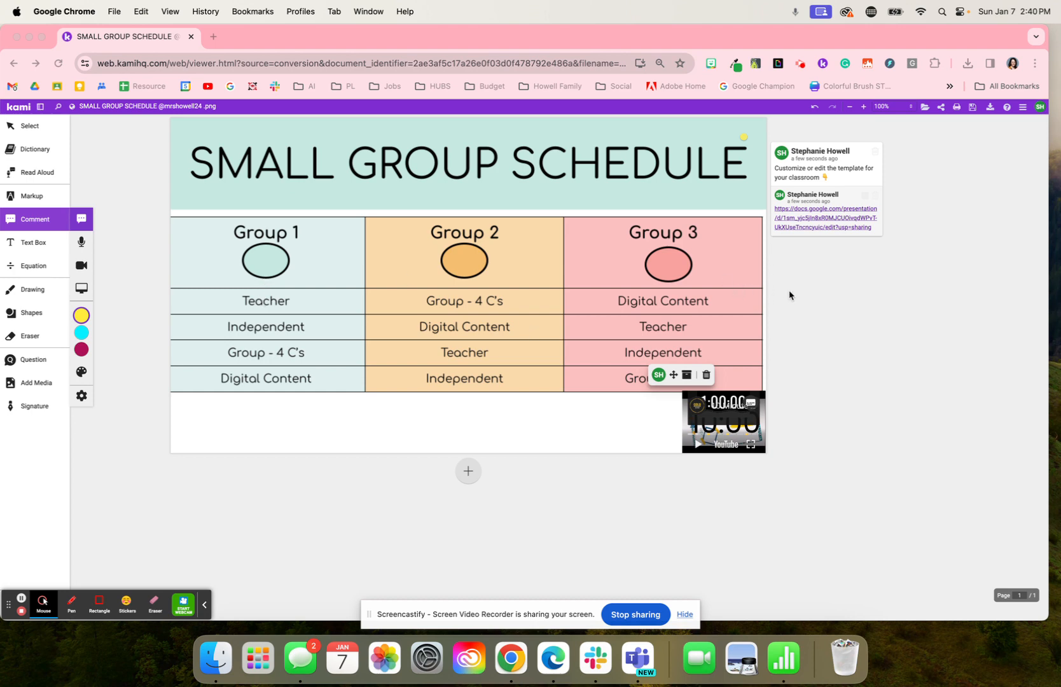
mouse_move(824, 214)
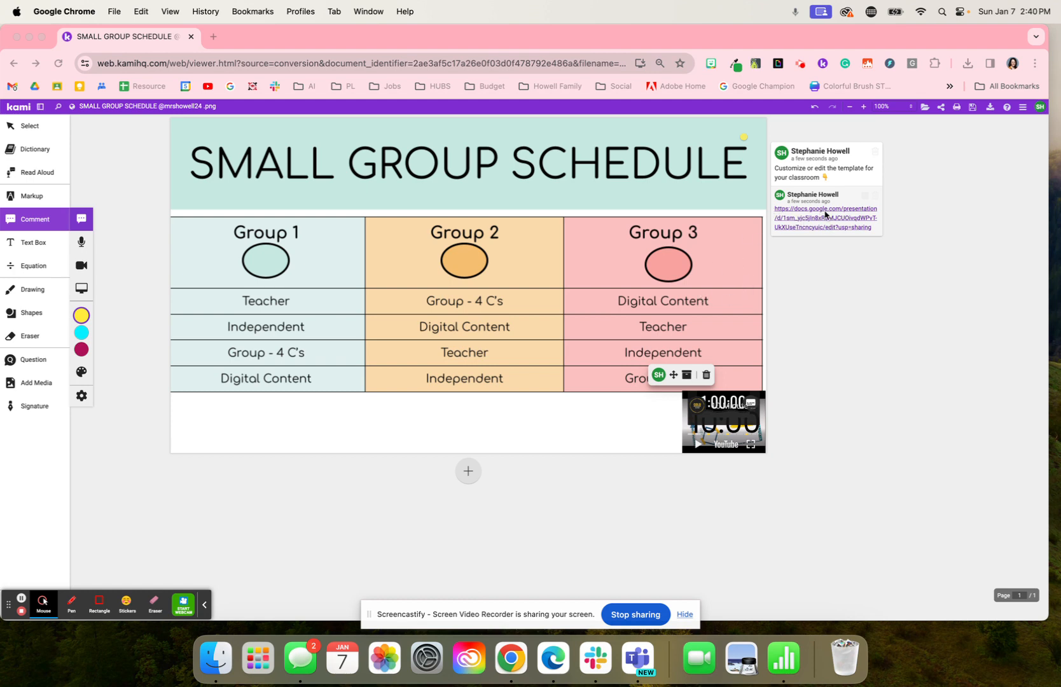
mouse_move(752, 233)
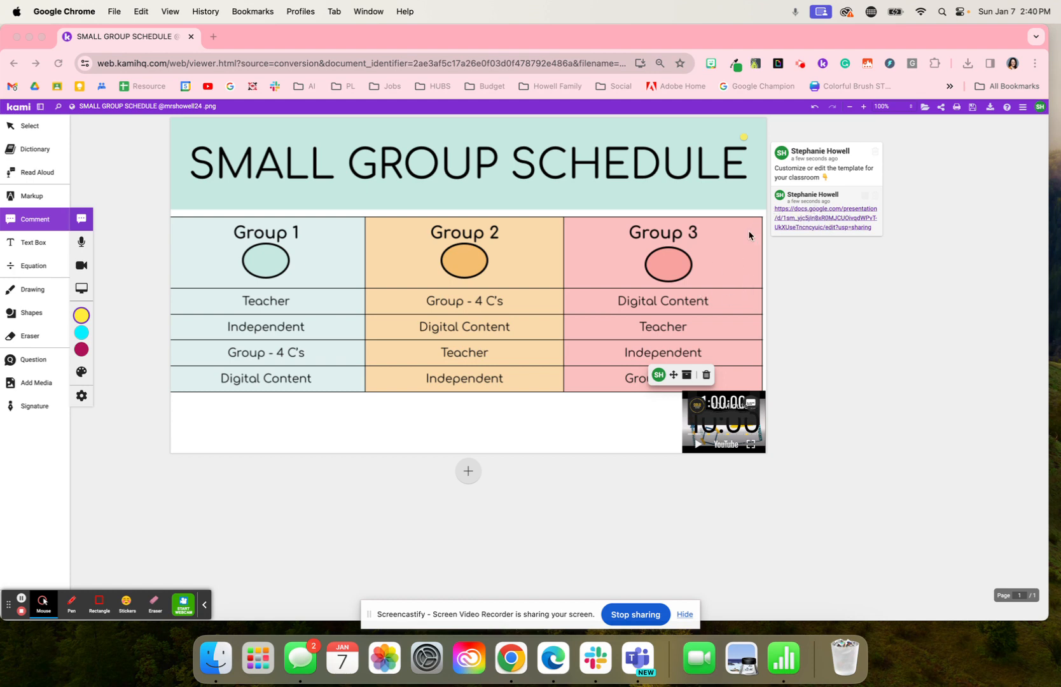
mouse_move(726, 255)
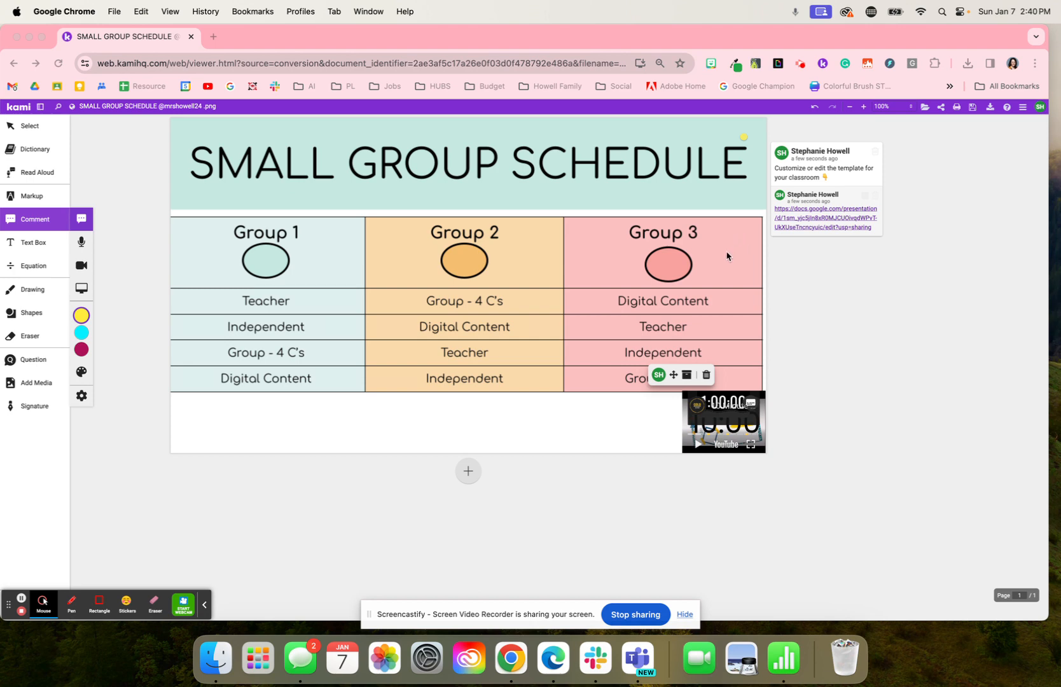
mouse_move(226, 343)
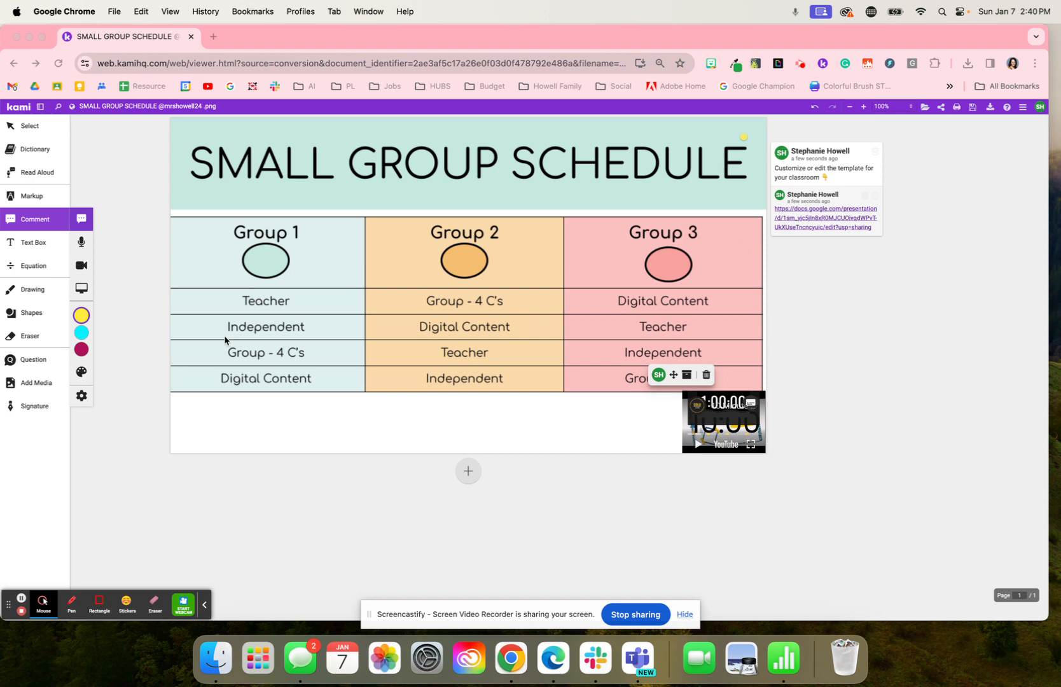
mouse_move(636, 464)
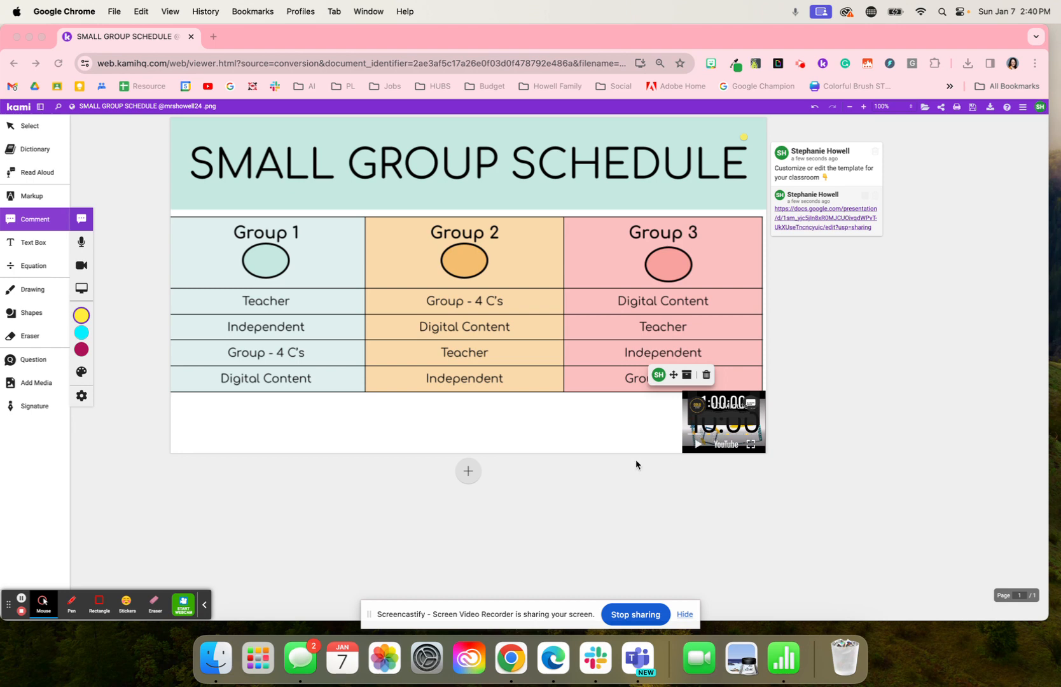
- Select the embedded YouTube timer video under the Group 3 column
click(723, 424)
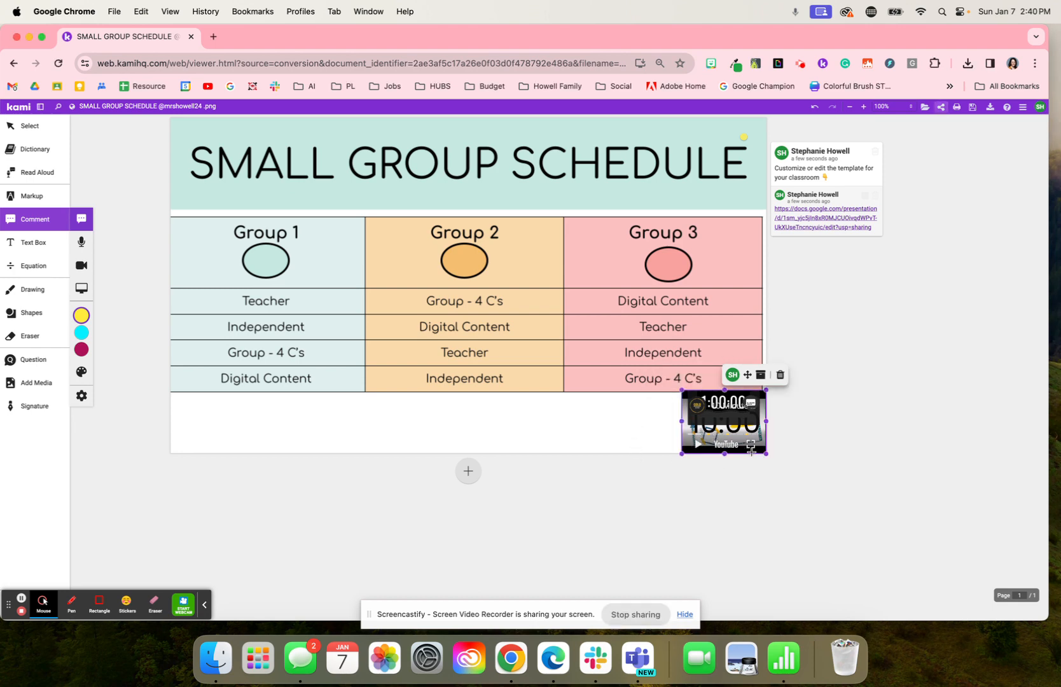